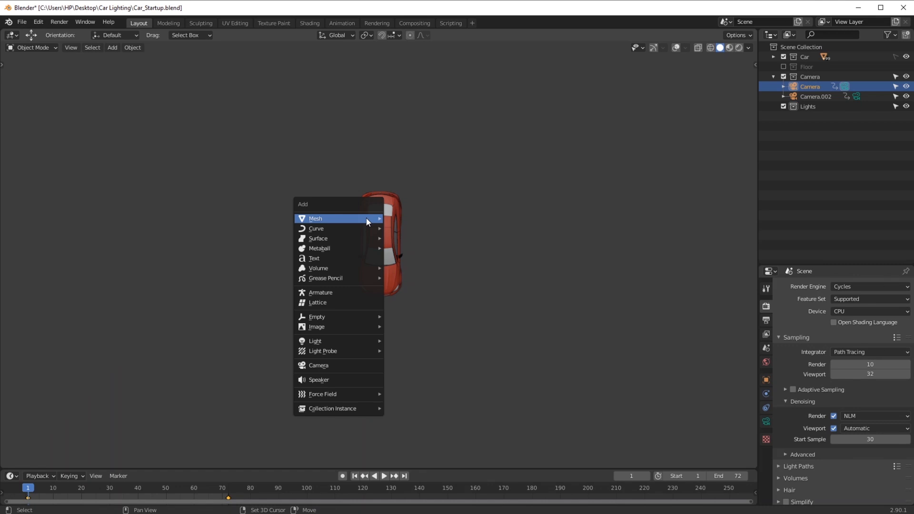
{"action": "mouse_move", "coordinate": [326, 355]}
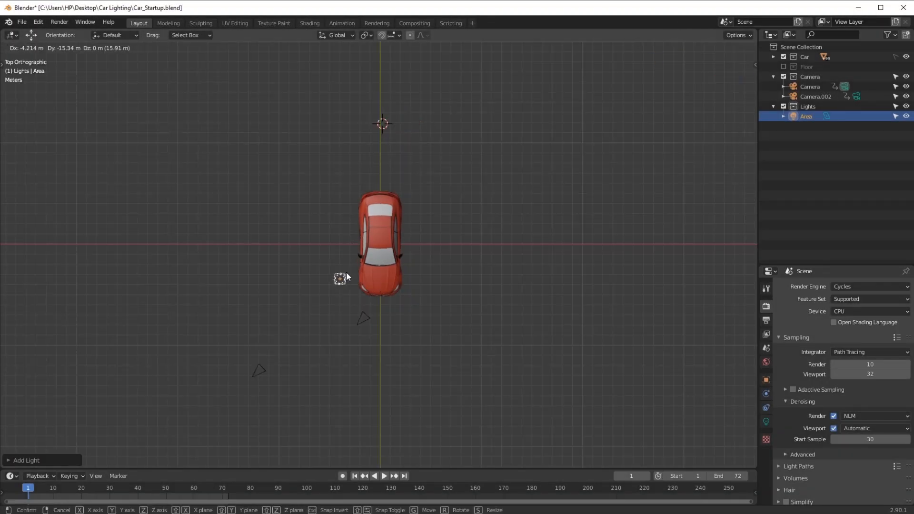
Place a new area light beside the car and make its shape a 4.81 × 2.52 m rectangle
{"action": "left_click", "coordinate": [341, 279]}
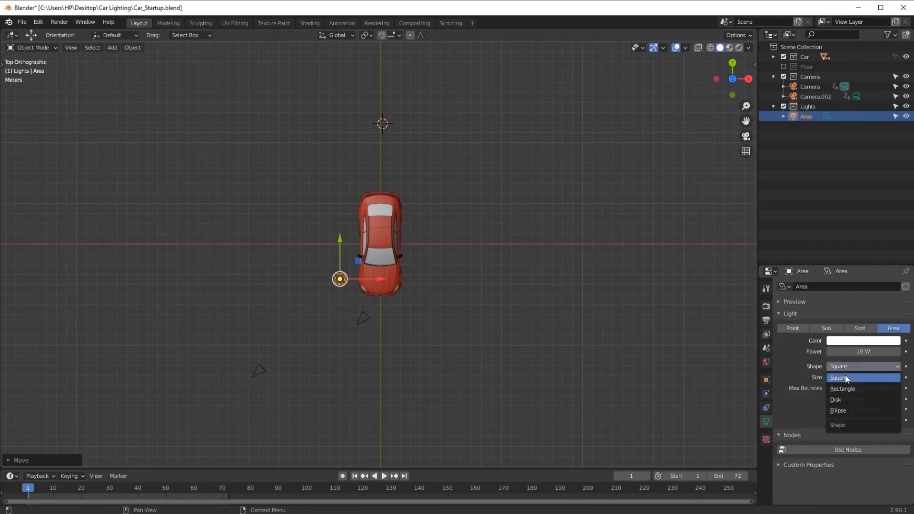
{"action": "left_click", "coordinate": [842, 388]}
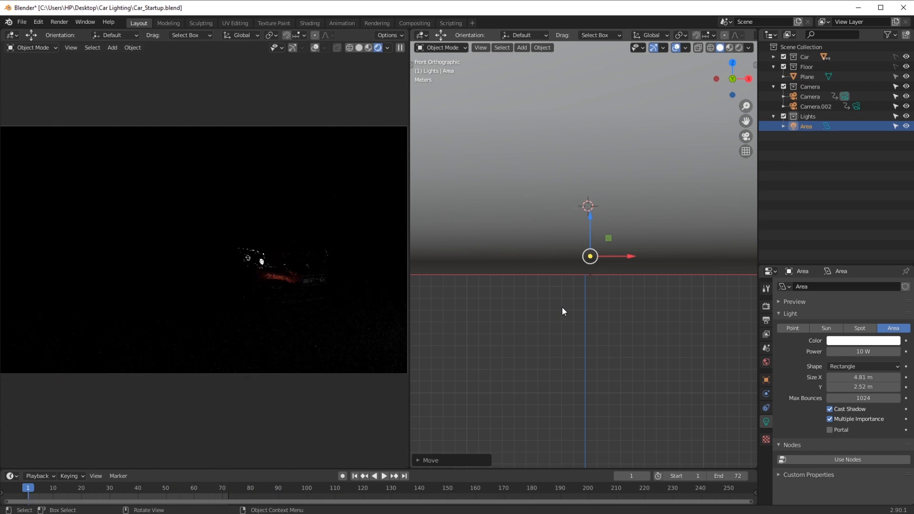
Raise the key light to 500 W and move and rotate it to face the car's front from the front-right
{"action": "left_click", "coordinate": [863, 351]}
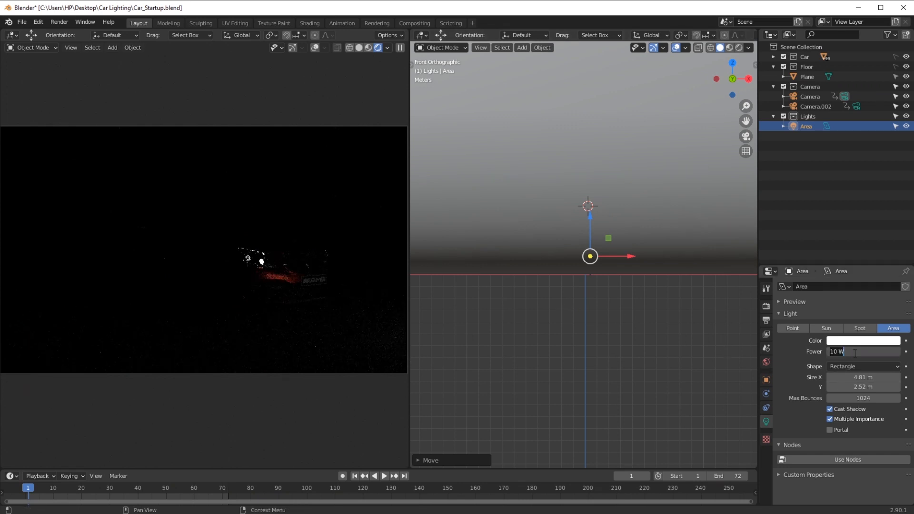
{"action": "type", "text": "50"}
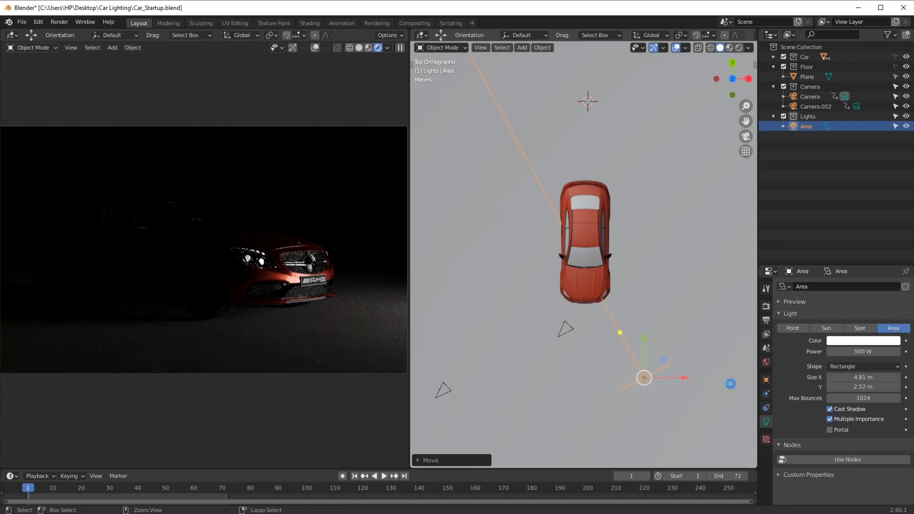
{"action": "key", "text": "ctrl+s"}
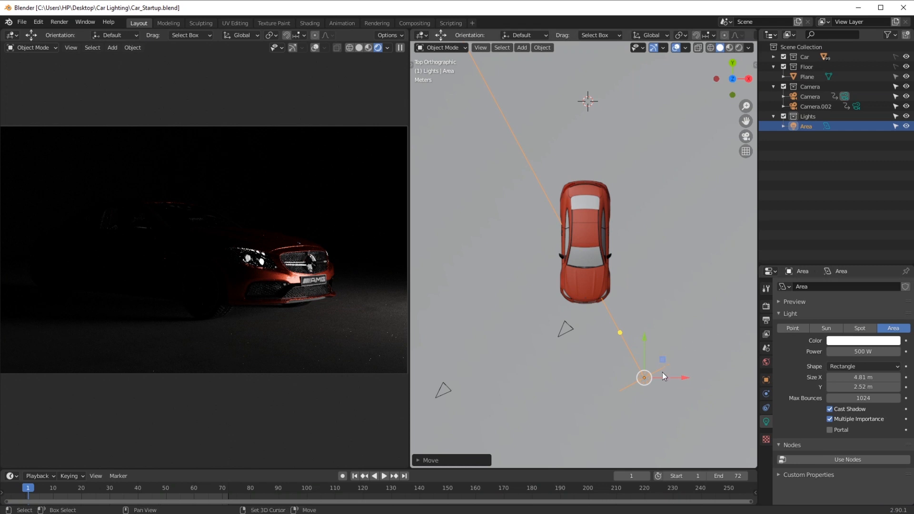
{"action": "key", "text": "shift+d"}
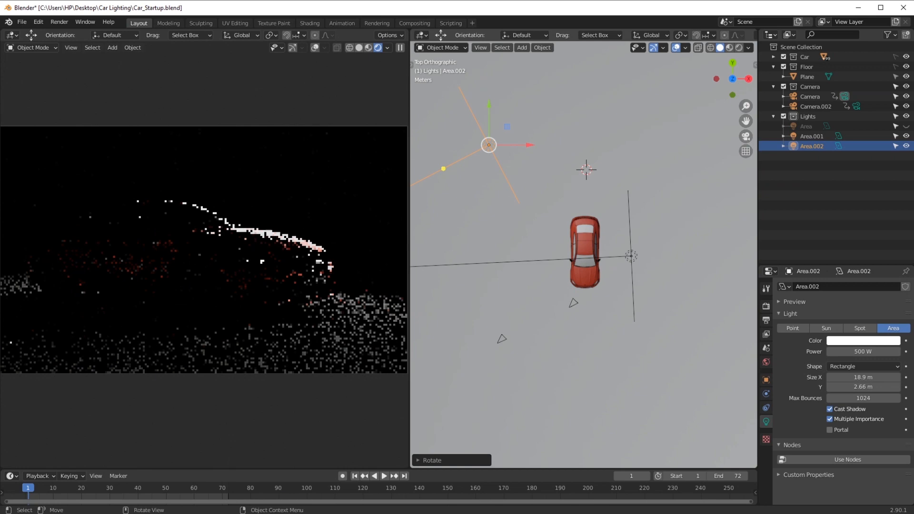
Tilt the rim strip toward the car, set it to 100 W and hide the earlier lights
{"action": "key", "text": "r"}
{"action": "type", "text": "100"}
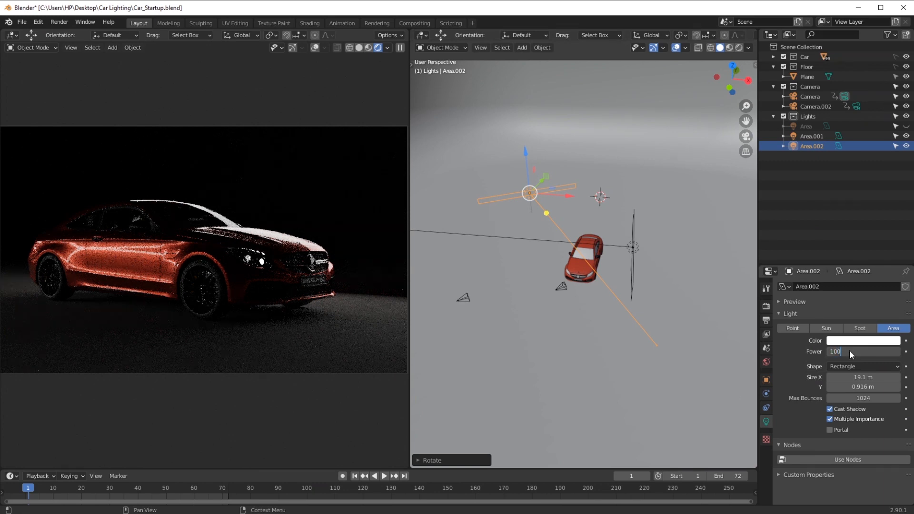
{"action": "key", "text": "Return"}
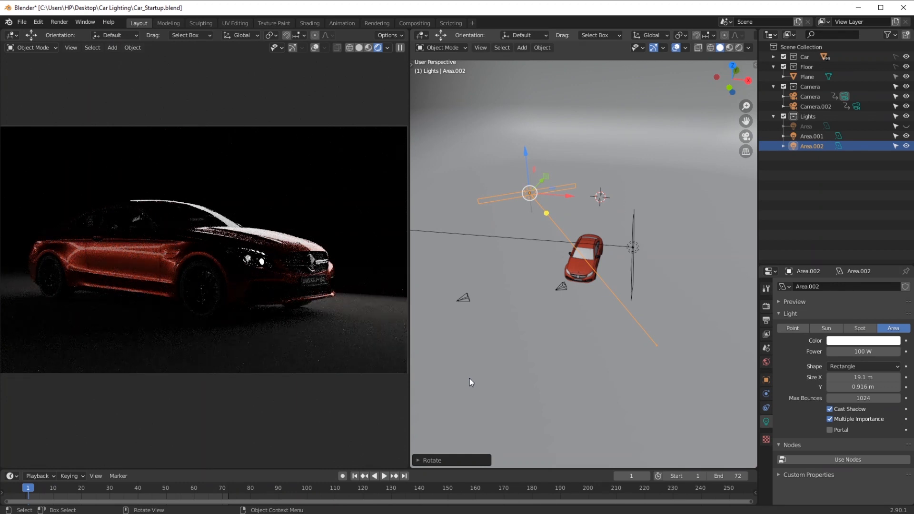
{"action": "key", "text": "7"}
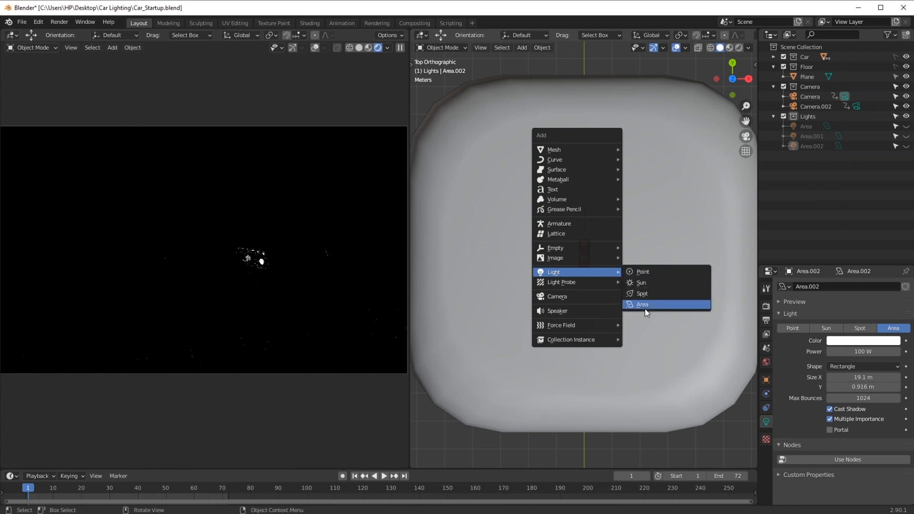
Add a new area light and move it beside the car as a thin side strip
{"action": "left_click", "coordinate": [641, 304]}
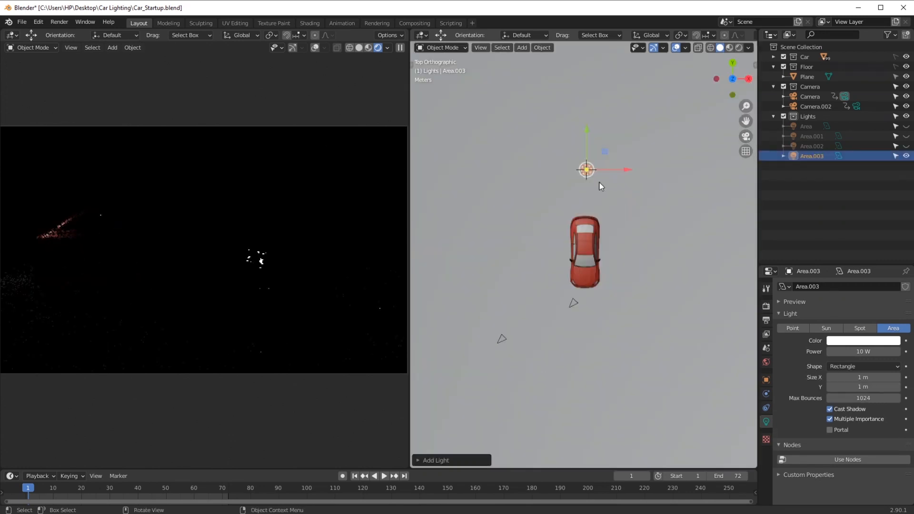
{"action": "left_click_drag", "start_coordinate": [586, 170], "coordinate": [548, 268]}
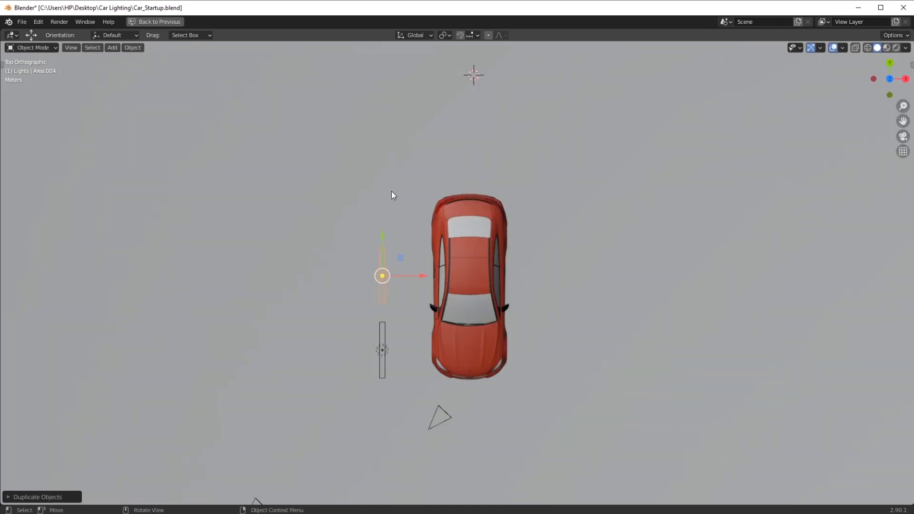
Duplicate the strip lights into rows along the car's side and a column over its roof
{"action": "left_click_drag", "start_coordinate": [382, 276], "coordinate": [382, 217]}
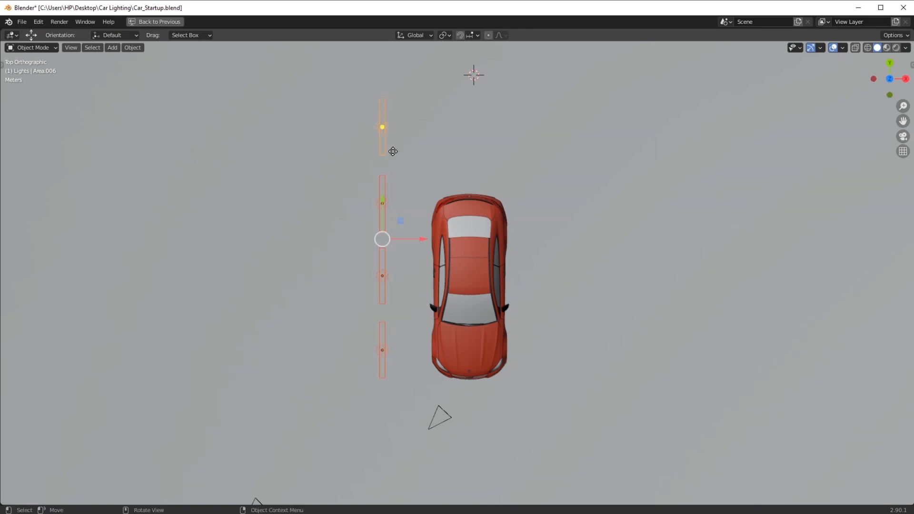
{"action": "key", "text": "g"}
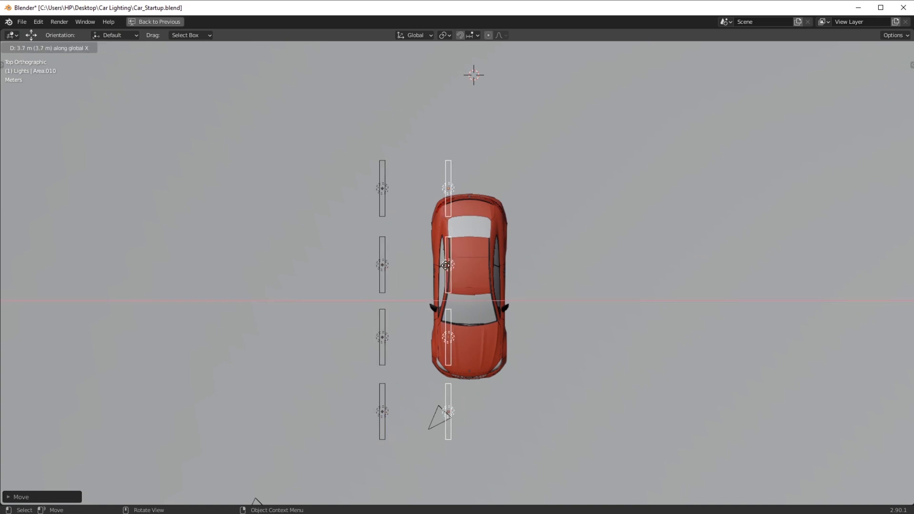
{"action": "left_click_drag", "start_coordinate": [447, 265], "coordinate": [432, 266]}
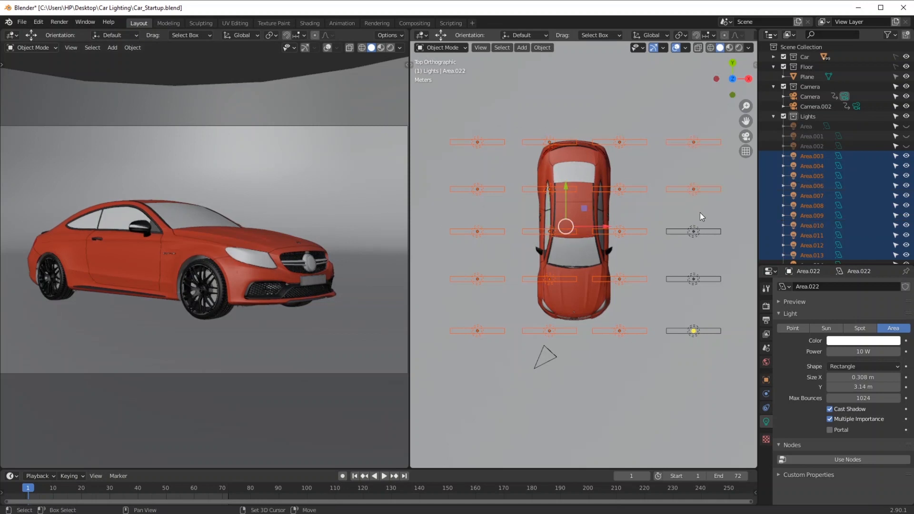
Tint the panel lights blue at 1000 W and link the light data to every selected panel
{"action": "left_click", "coordinate": [862, 340]}
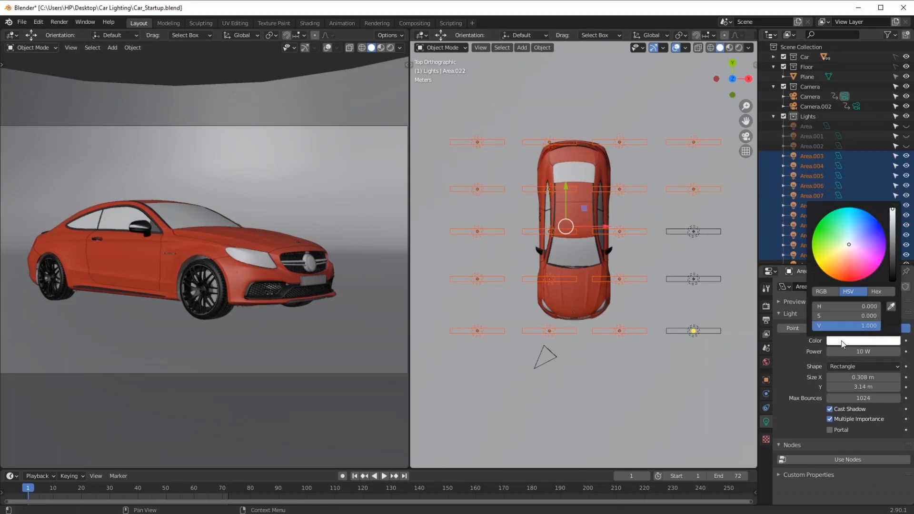
{"action": "left_click", "coordinate": [864, 231]}
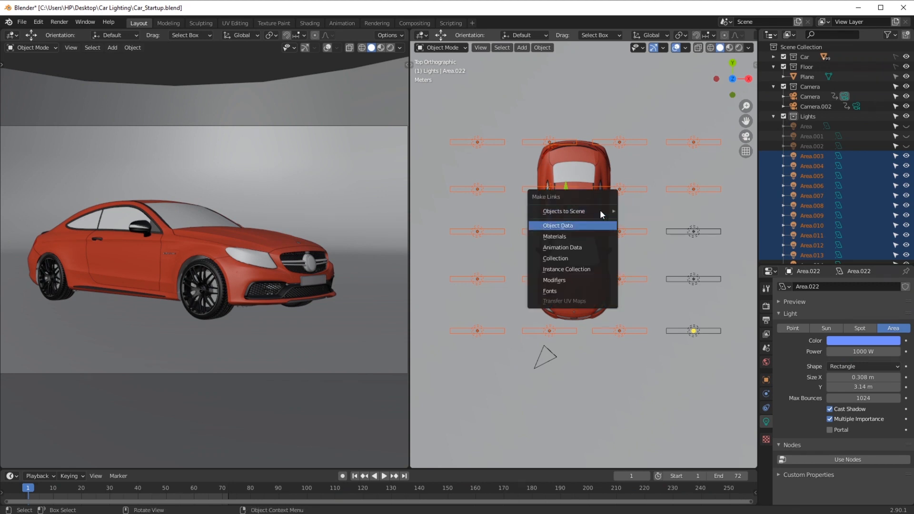
{"action": "left_click", "coordinate": [556, 226]}
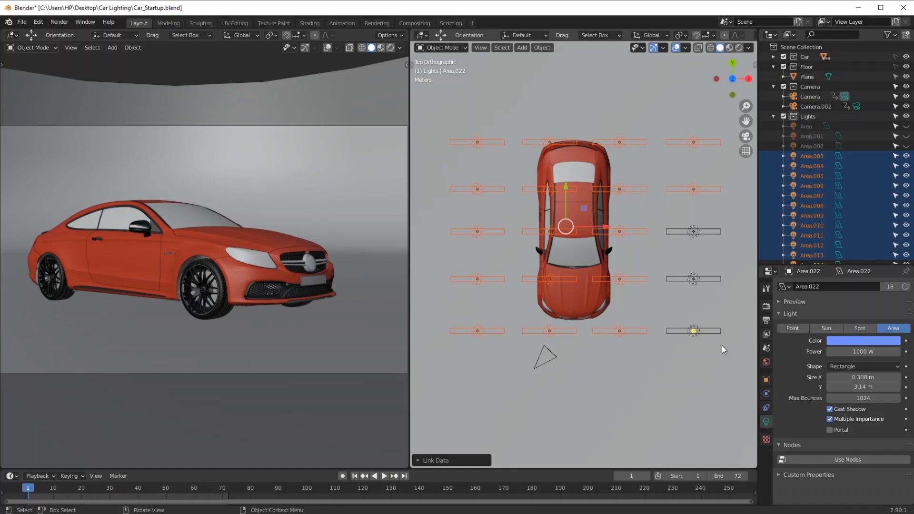
Box-select the front-right panels and give that group its own colour setting
{"action": "left_click_drag", "start_coordinate": [596, 219], "coordinate": [730, 351]}
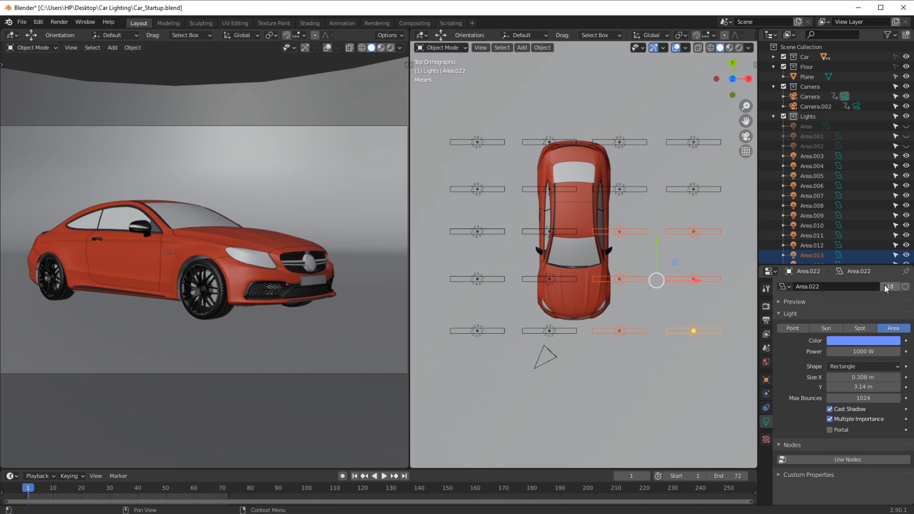
{"action": "mouse_move", "coordinate": [889, 291]}
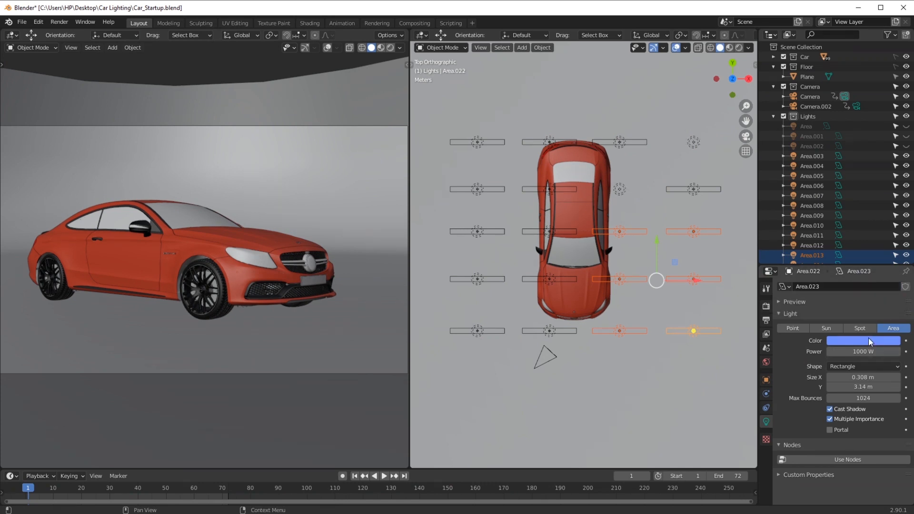
{"action": "left_click", "coordinate": [864, 341]}
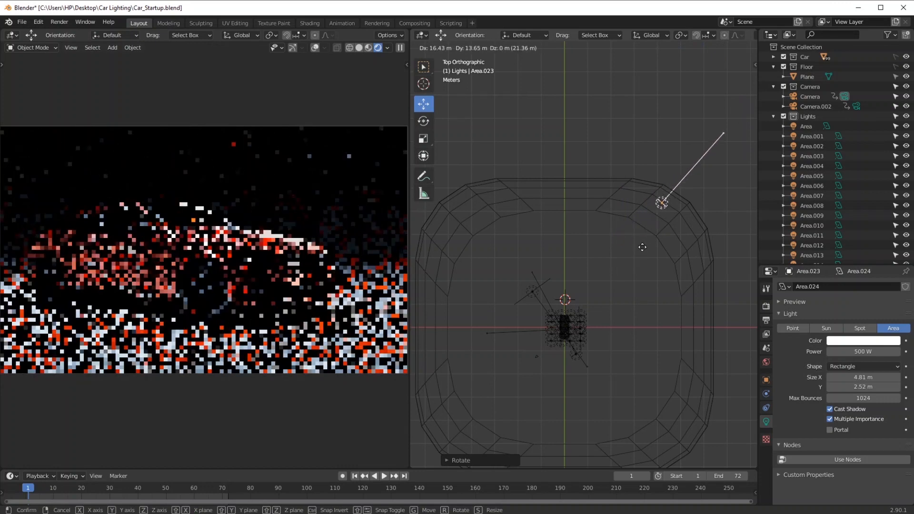
Move the background light out to the backdrop's top-right edge and set its power to 1000 W
{"action": "left_click_drag", "start_coordinate": [663, 202], "coordinate": [627, 209]}
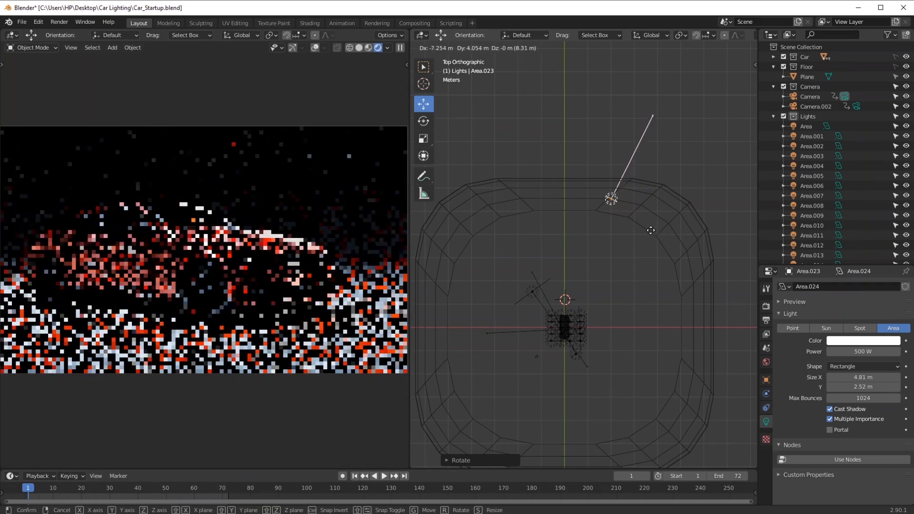
{"action": "left_click_drag", "start_coordinate": [611, 198], "coordinate": [644, 208]}
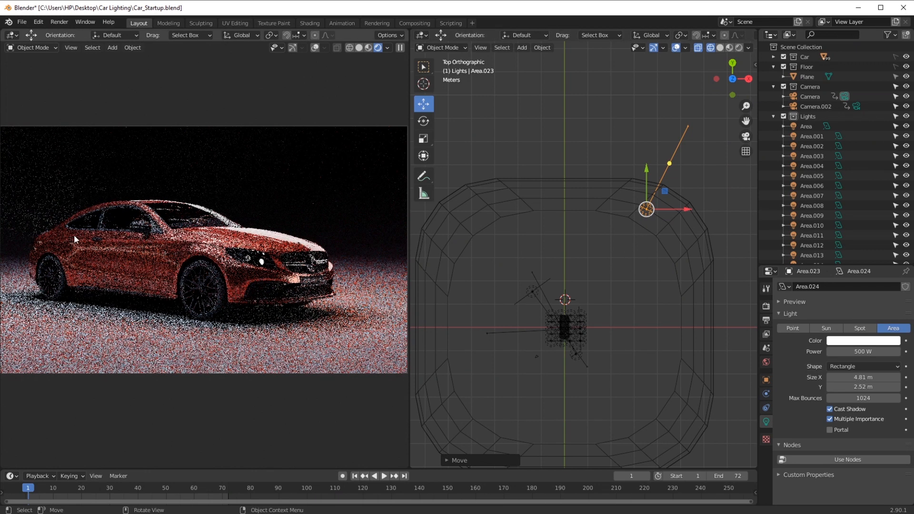
{"action": "left_click_drag", "start_coordinate": [645, 210], "coordinate": [669, 233]}
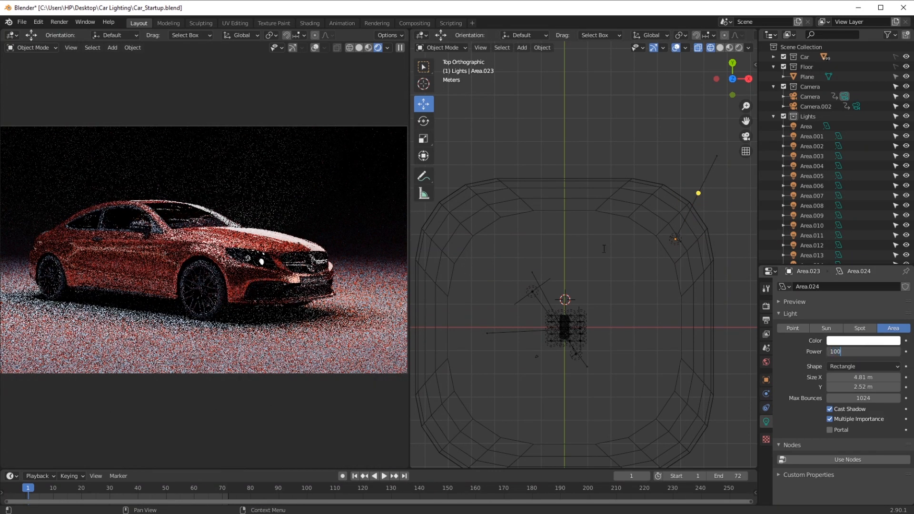
{"action": "type", "text": "1000 W"}
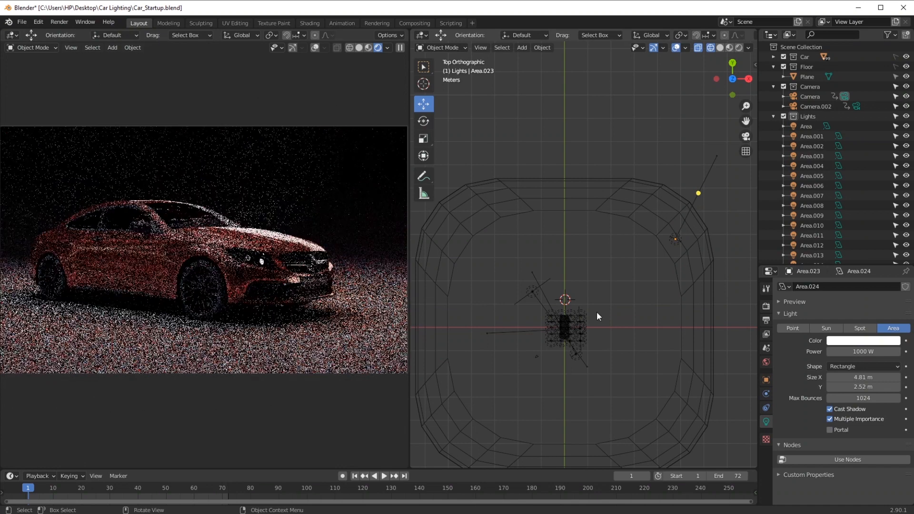